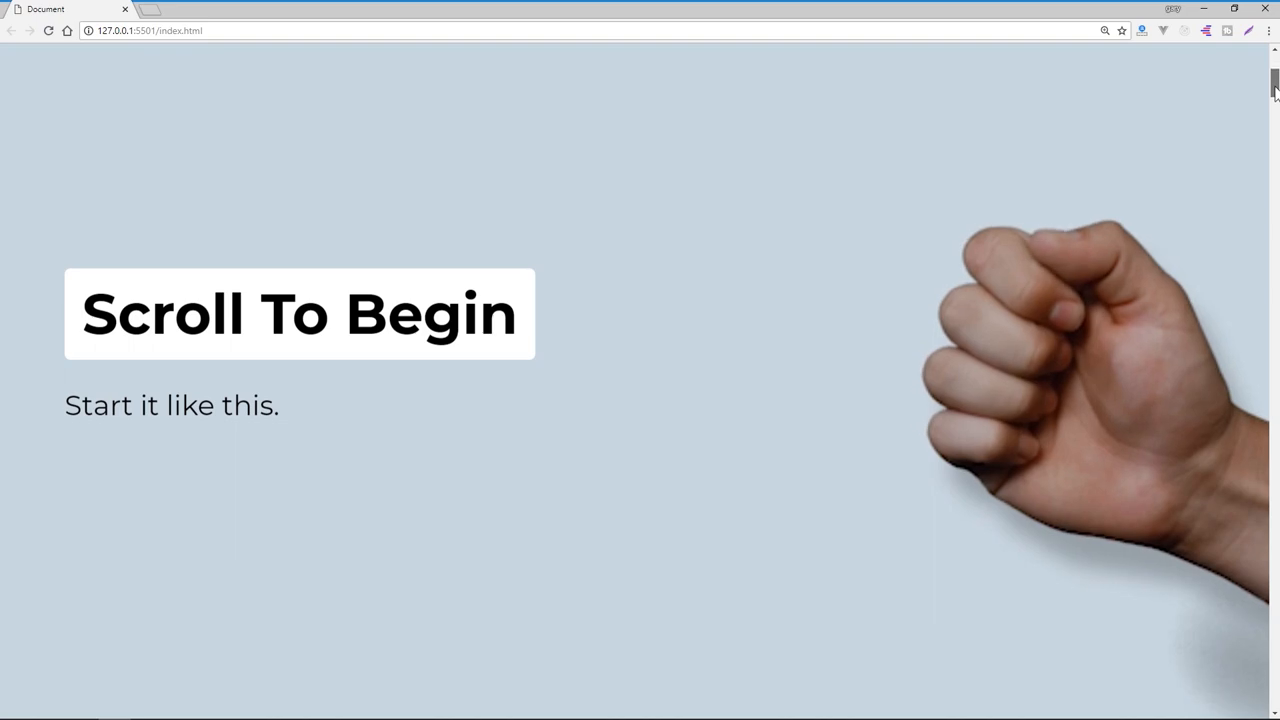
scroll(down, 3)
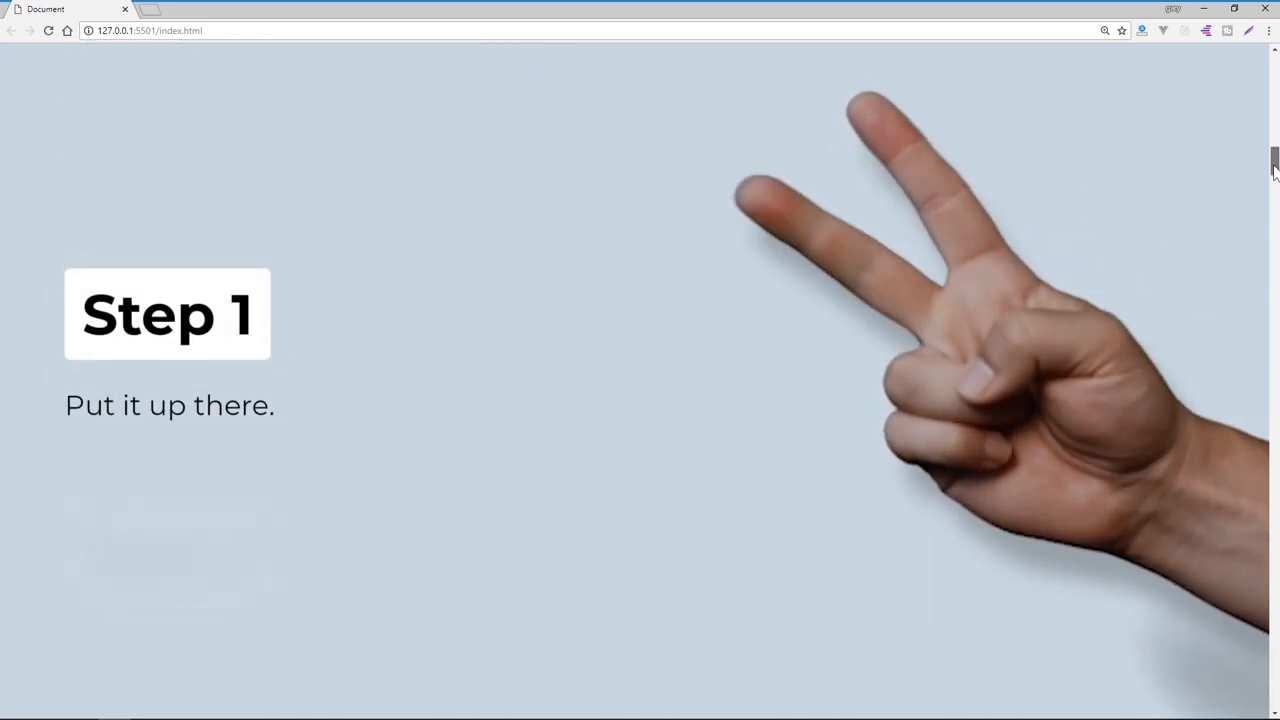
scroll(down, 3)
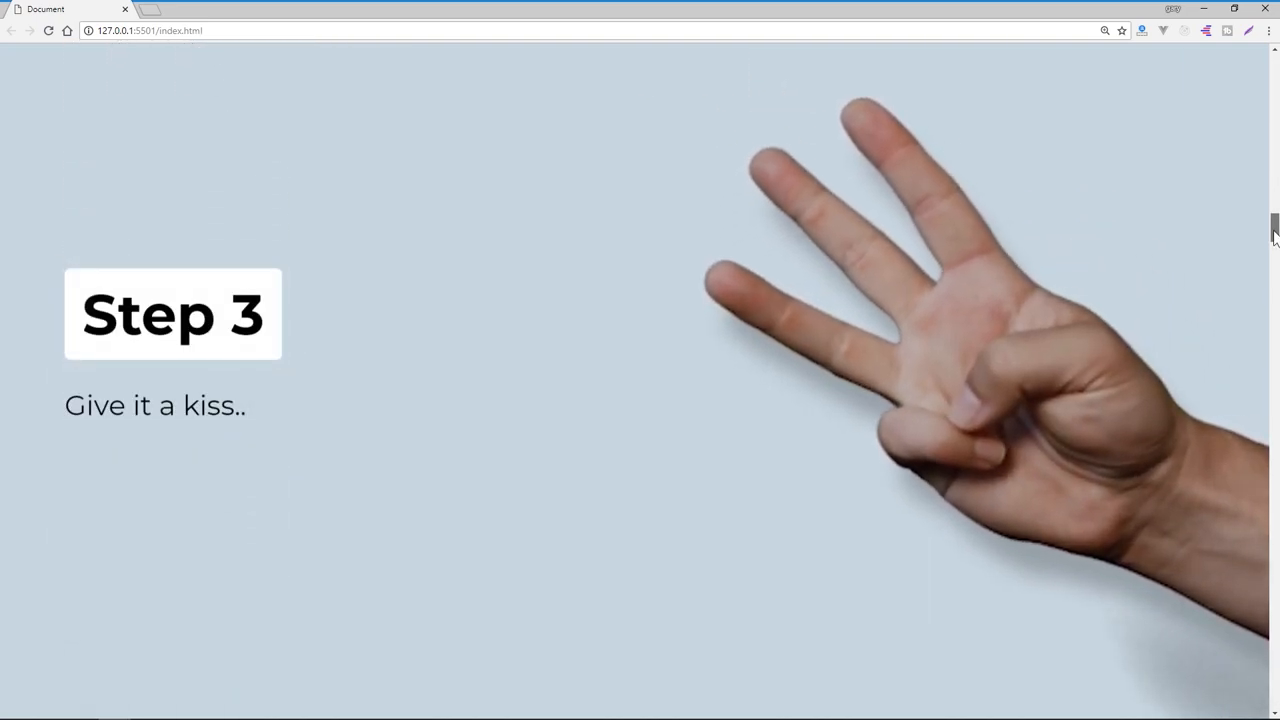
scroll(down, 3)
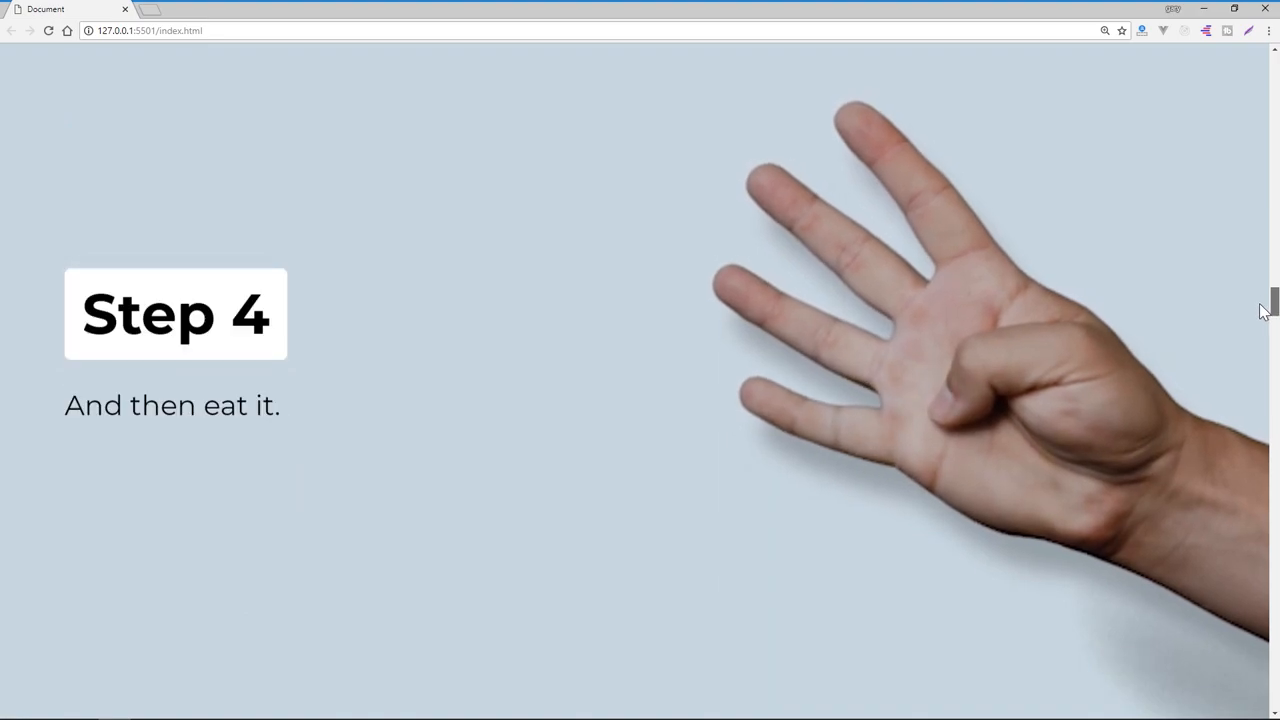